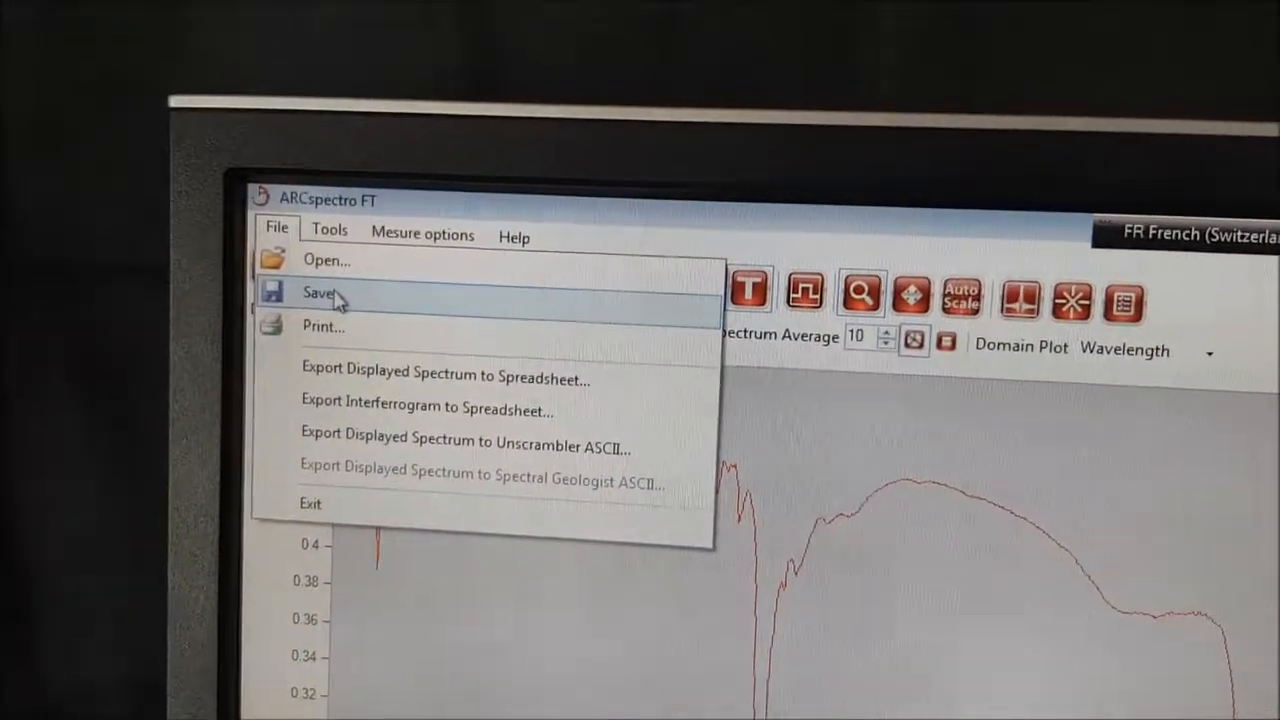
# Save the measured spectrum in the native binary format
pyautogui.click(320, 292)
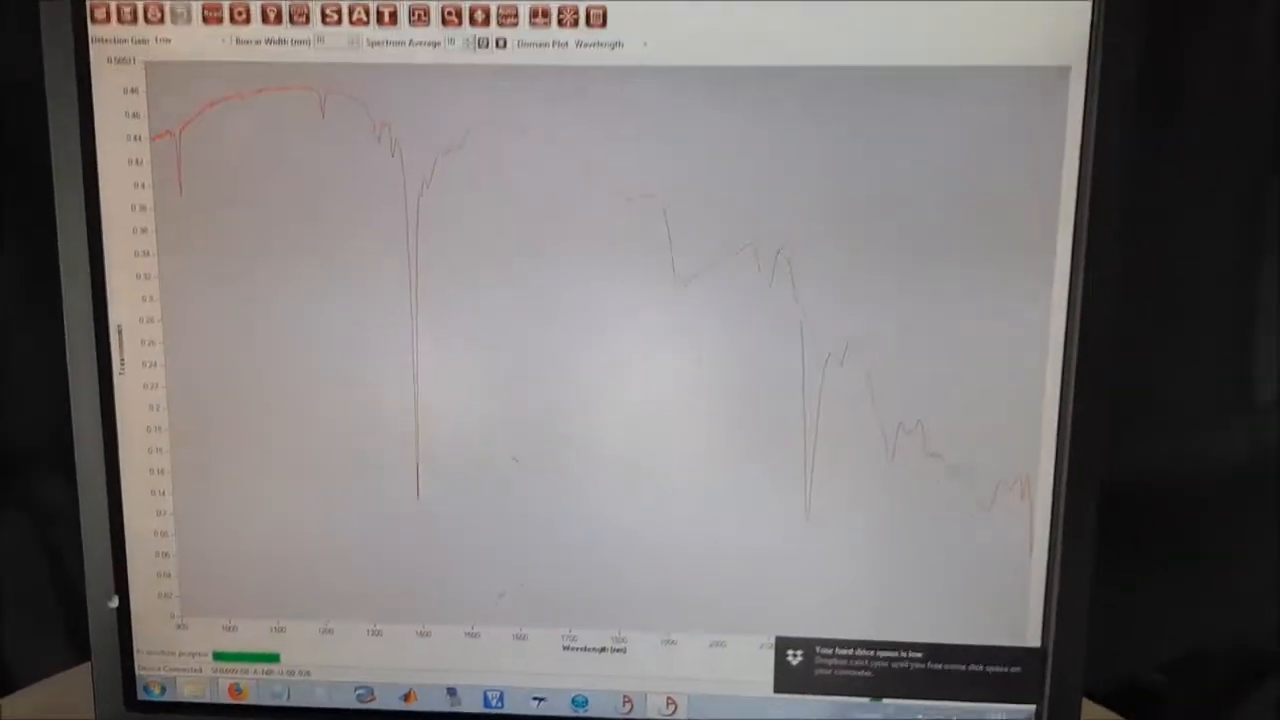
pyautogui.click(192, 122)
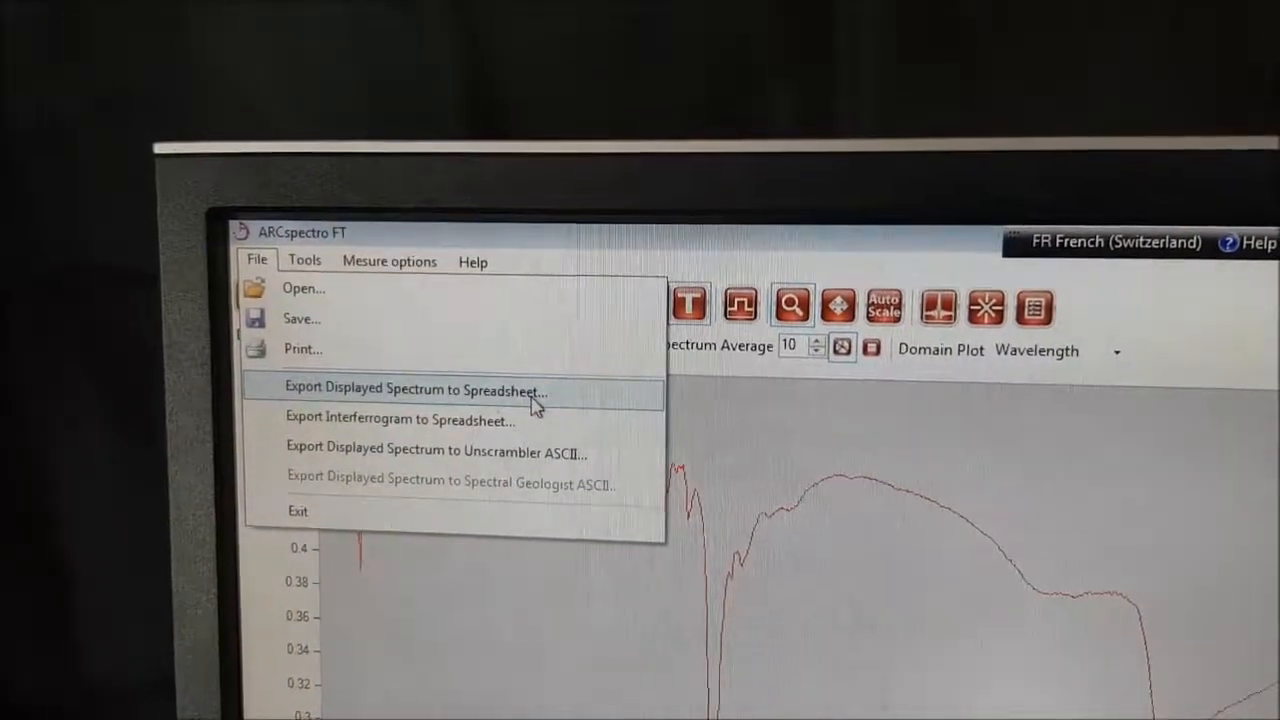
# Start exporting the displayed spectrum to a spreadsheet file
pyautogui.click(416, 388)
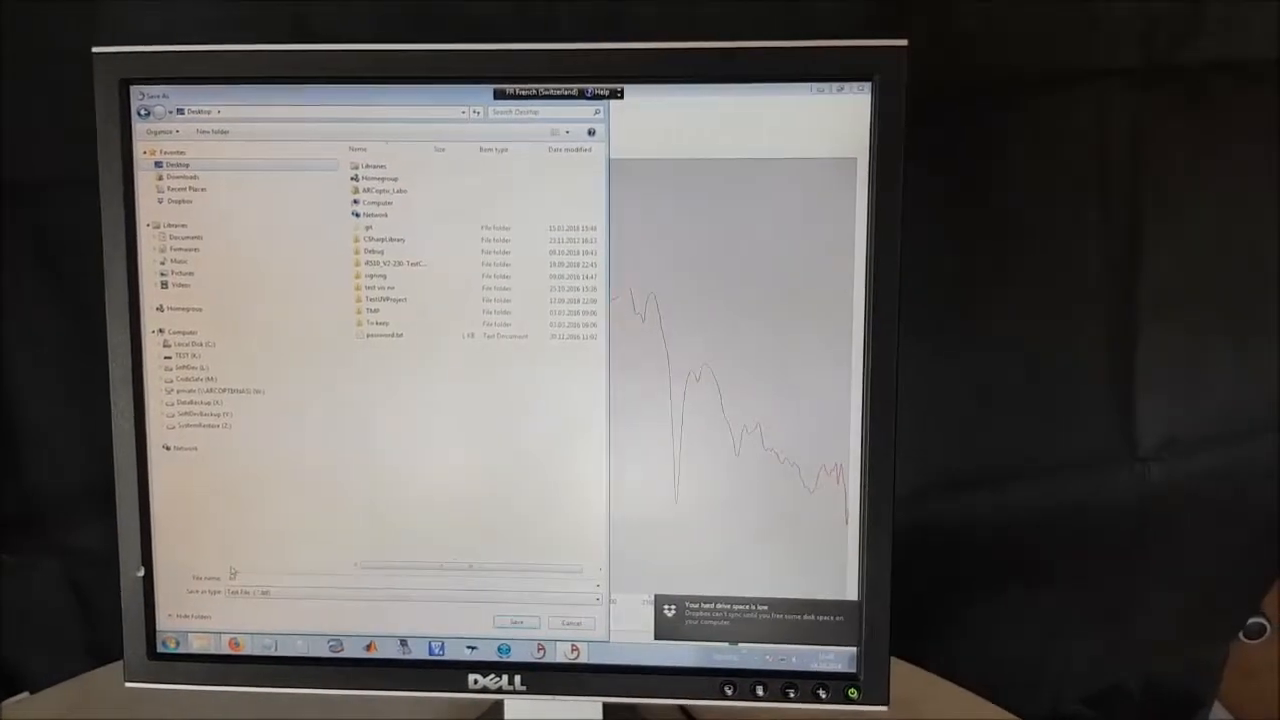
# Enter 'txt' as the file name for the spreadsheet export
pyautogui.write('txt')
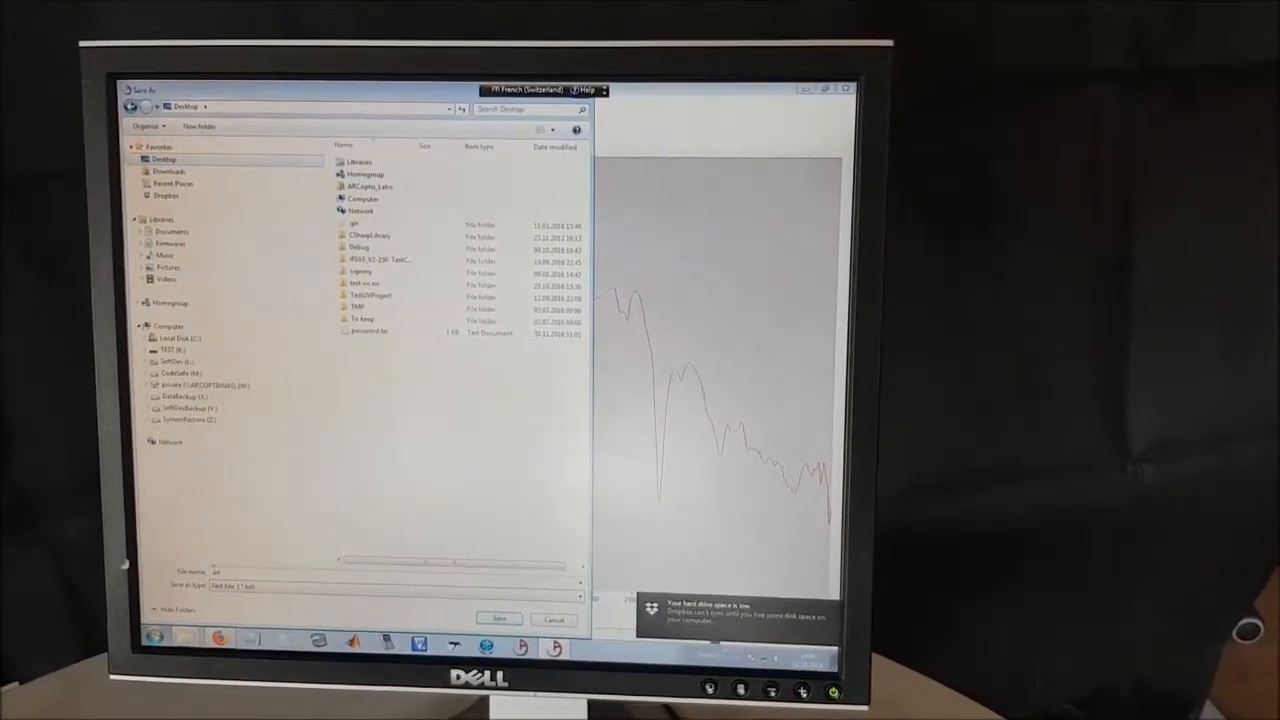